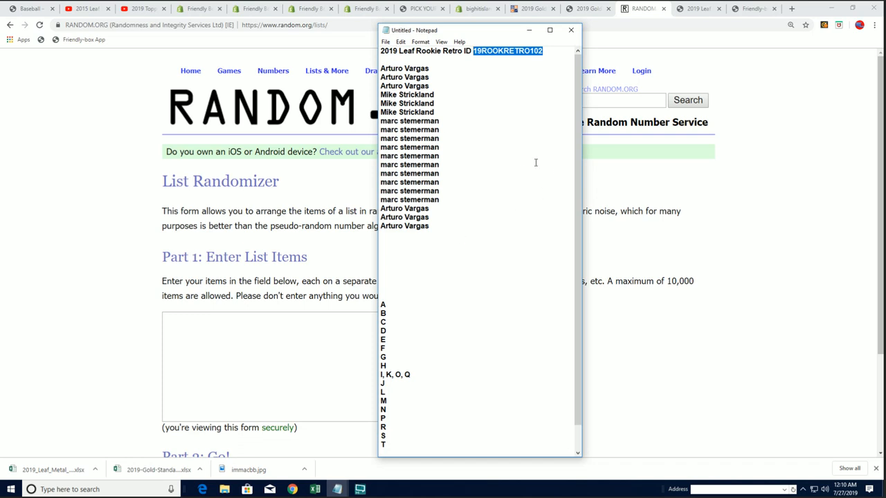
pyautogui.moveTo(637, 196)
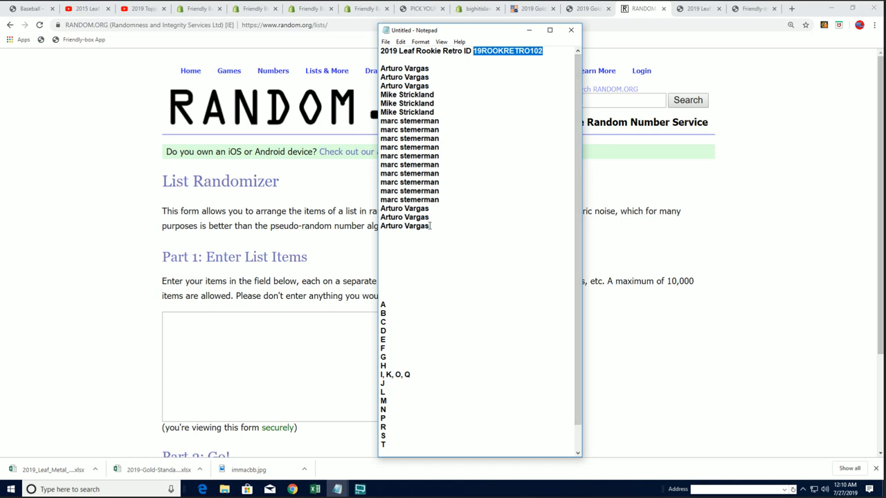
# Copy the selected 2019 Leaf Rookie Retro owner names from Notepad.
pyautogui.rightClick(409, 138)
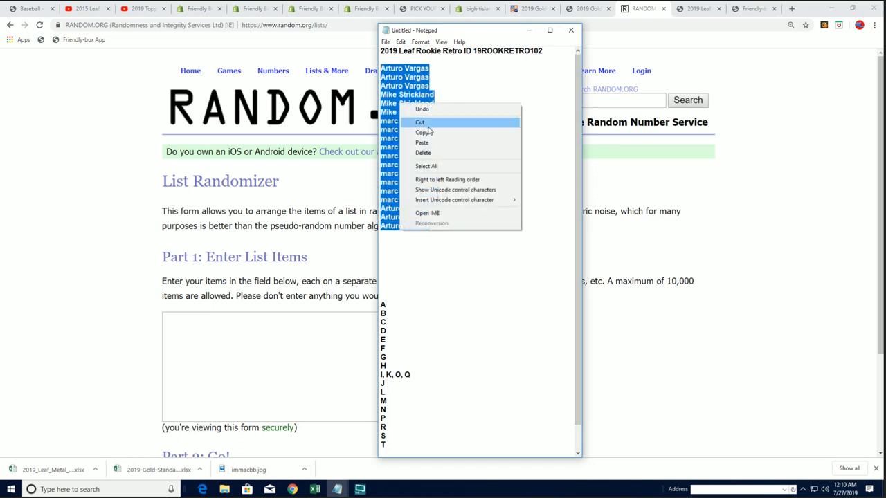
pyautogui.click(424, 133)
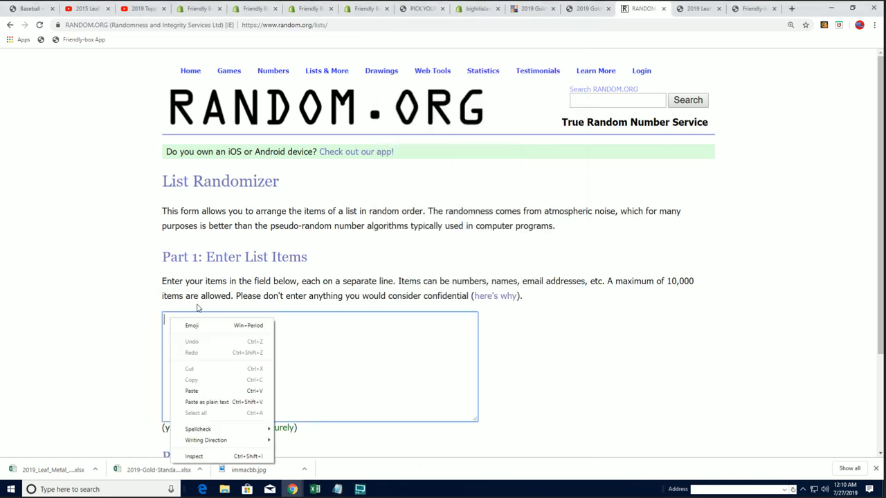
pyautogui.moveTo(206, 401)
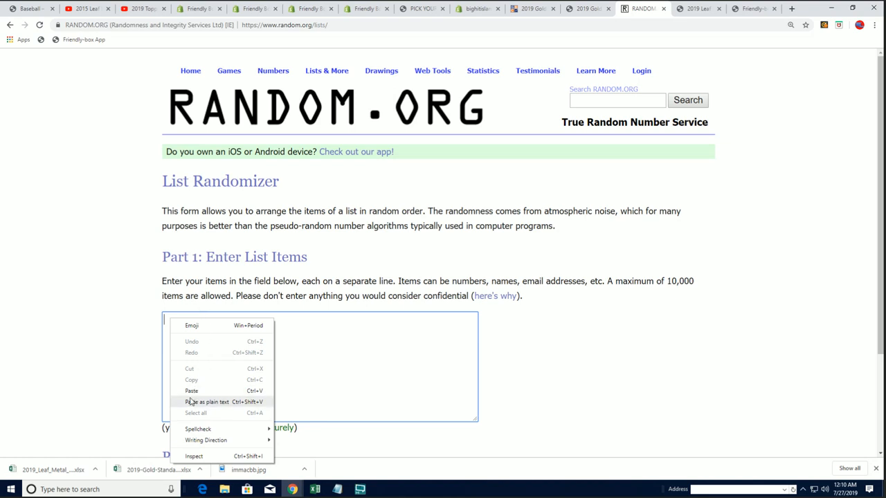
# Paste the owner names as plain text into the List Randomizer item list.
pyautogui.click(191, 390)
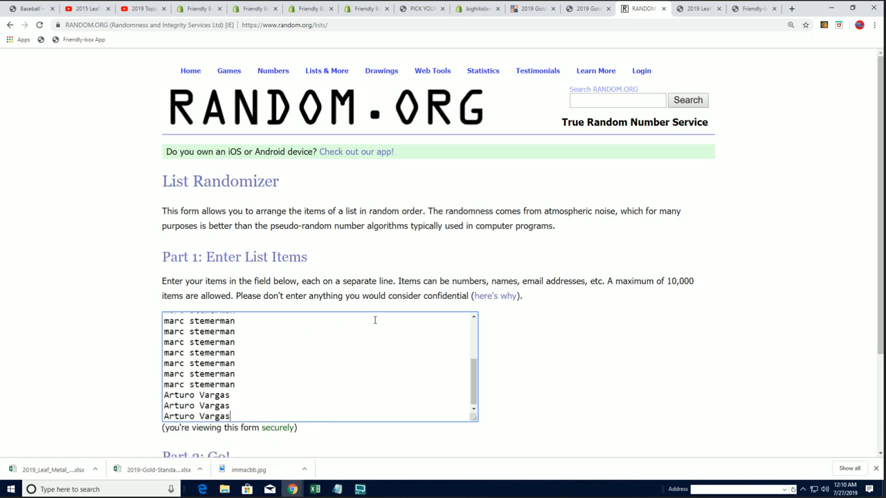
pyautogui.moveTo(360, 330)
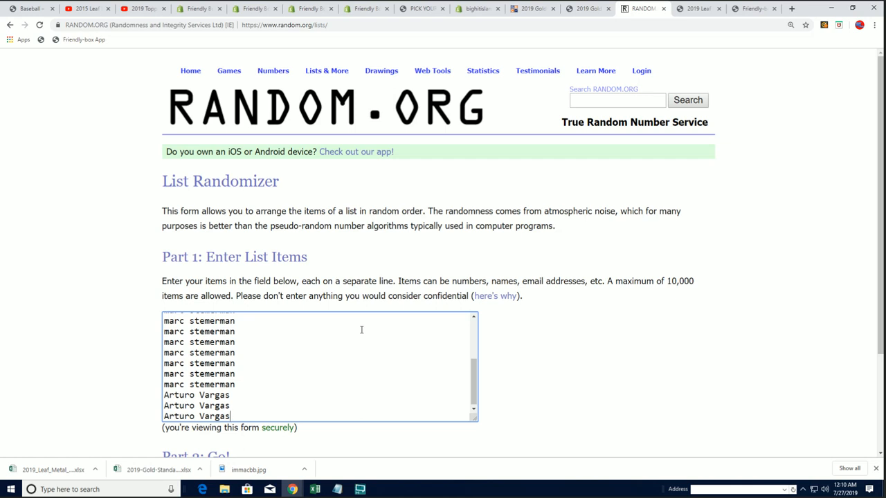
pyautogui.scroll(-3)
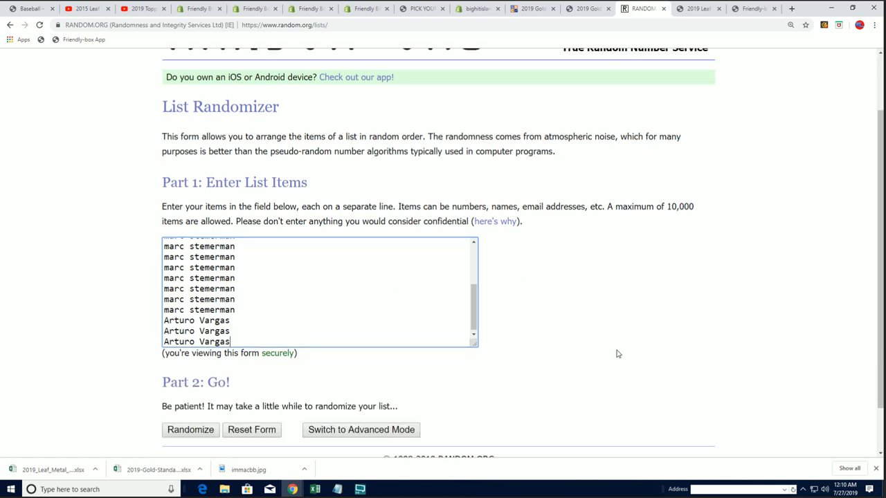
pyautogui.scroll(-3)
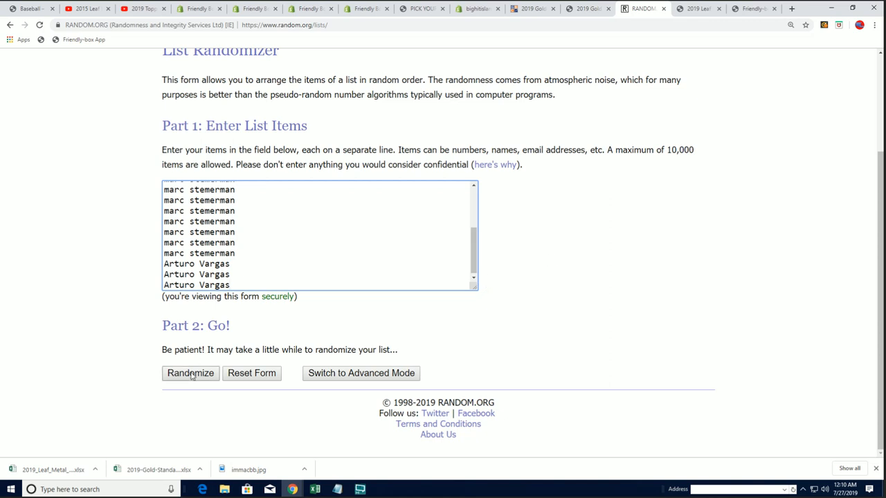
# Randomize the 19 owner names and reshuffle the list repeatedly with Again!
pyautogui.click(191, 374)
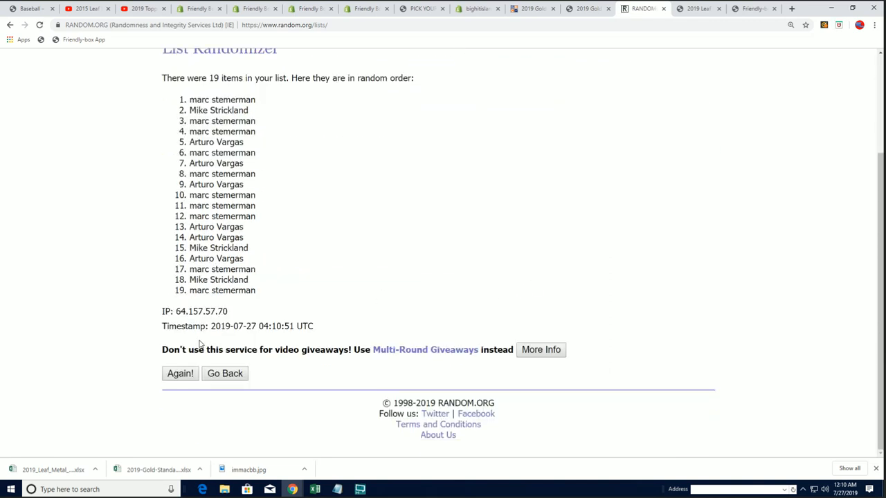
pyautogui.click(180, 374)
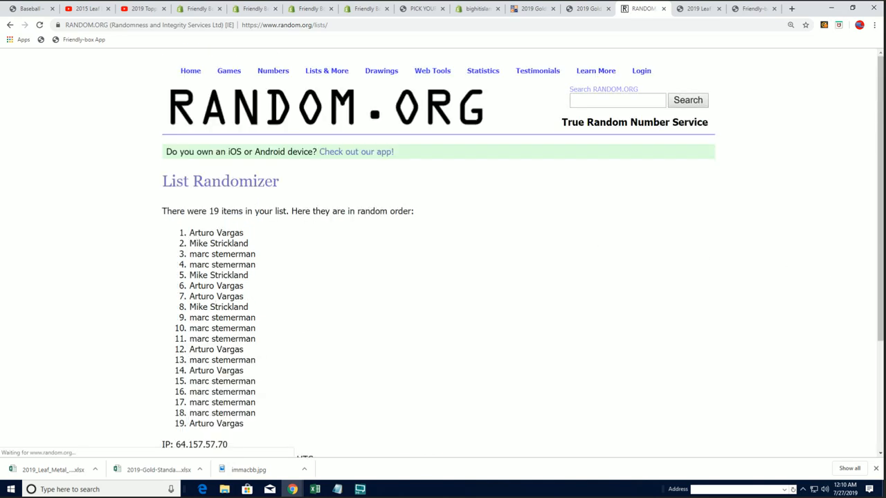
pyautogui.scroll(-3)
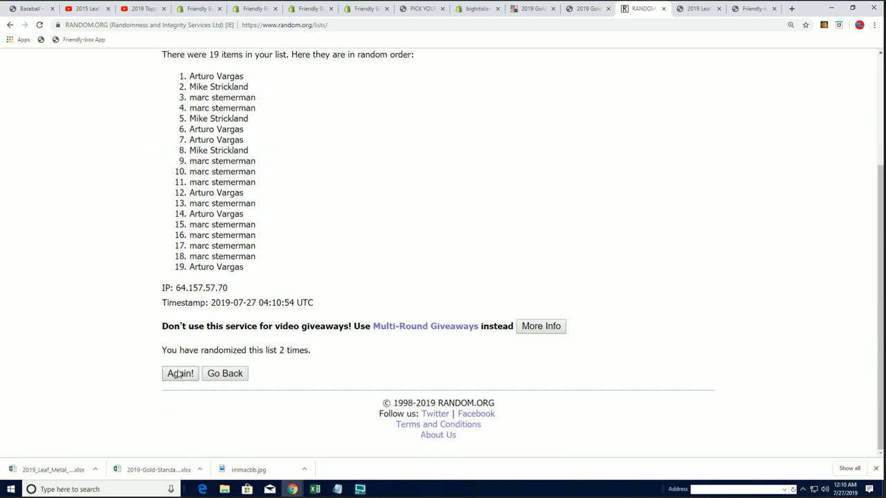
pyautogui.click(180, 374)
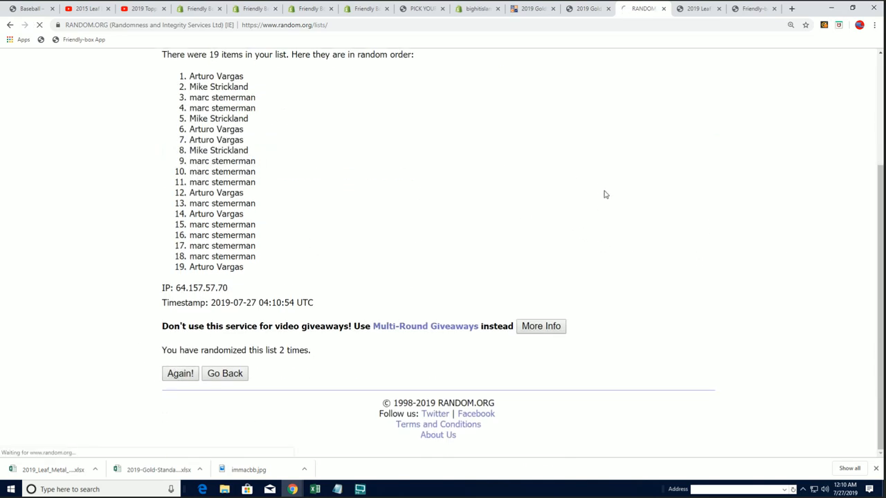
pyautogui.click(180, 373)
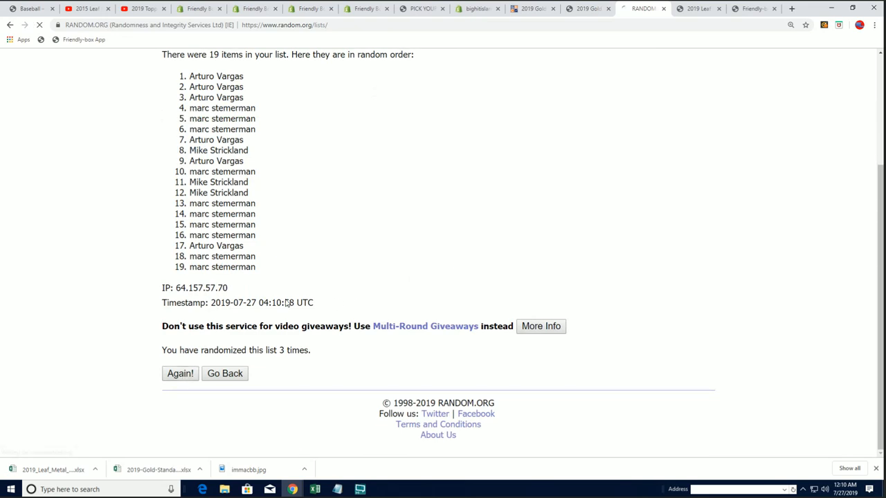
pyautogui.click(180, 374)
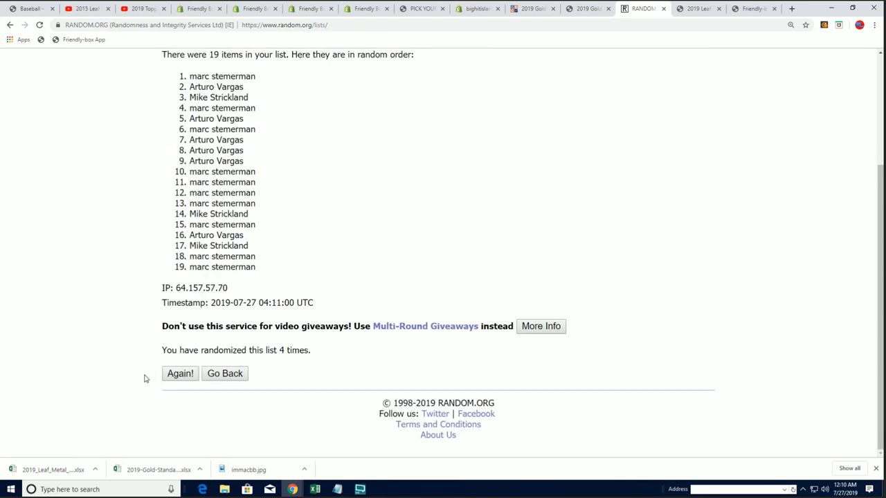
pyautogui.click(180, 373)
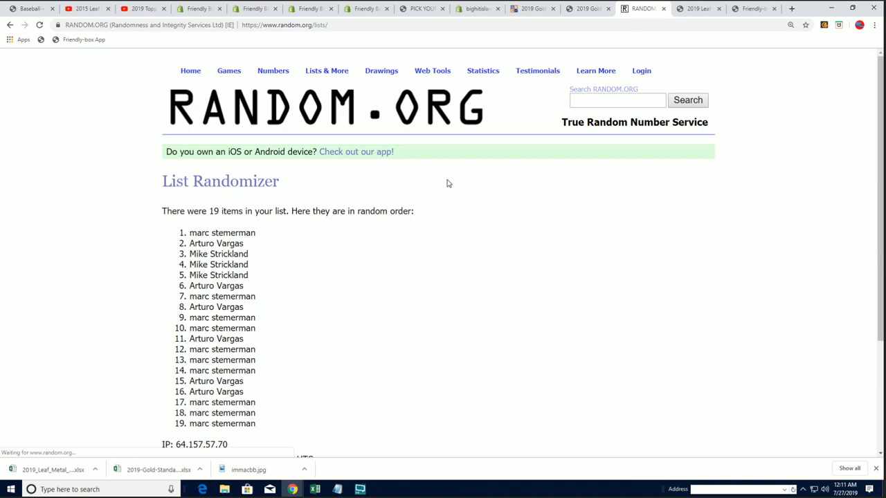
pyautogui.scroll(-3)
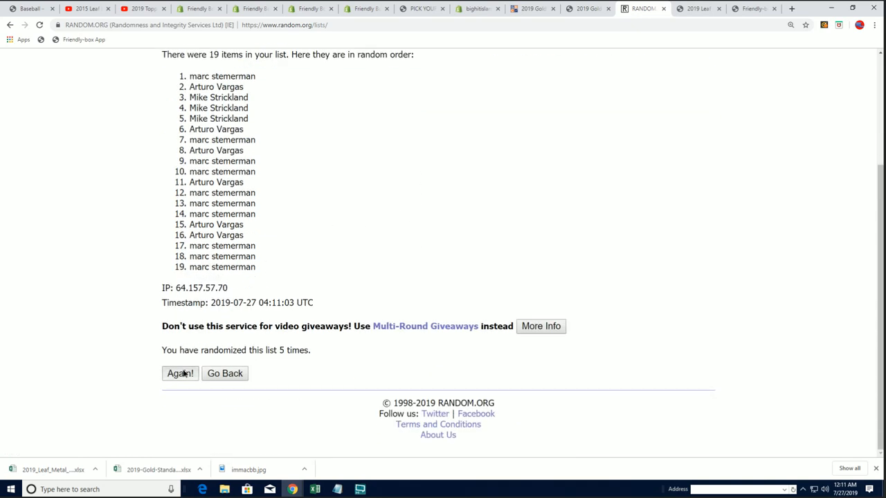
pyautogui.click(180, 374)
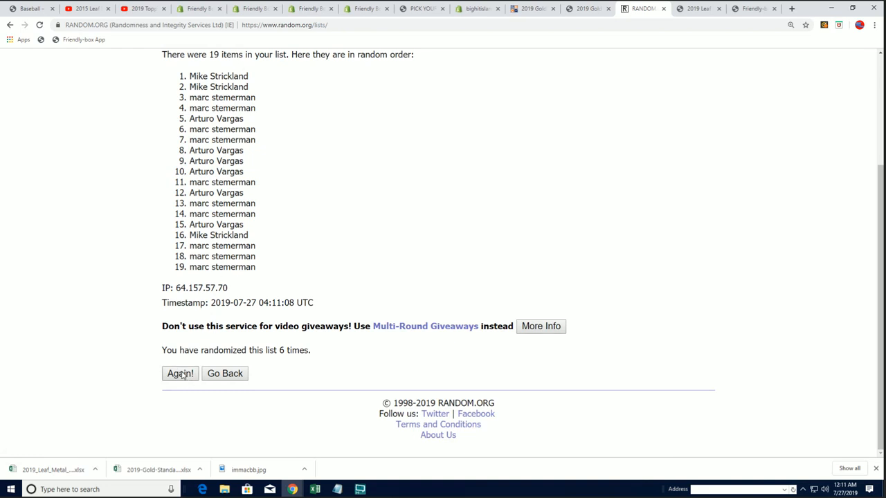
pyautogui.click(180, 374)
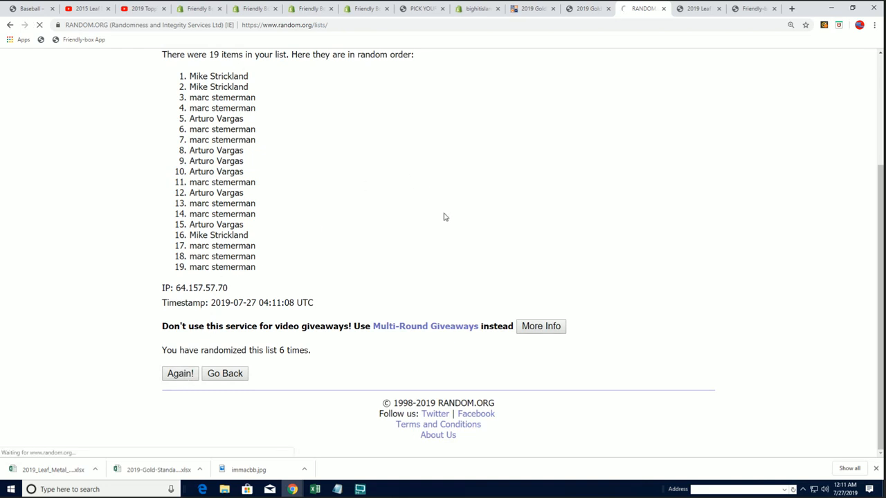
pyautogui.click(180, 374)
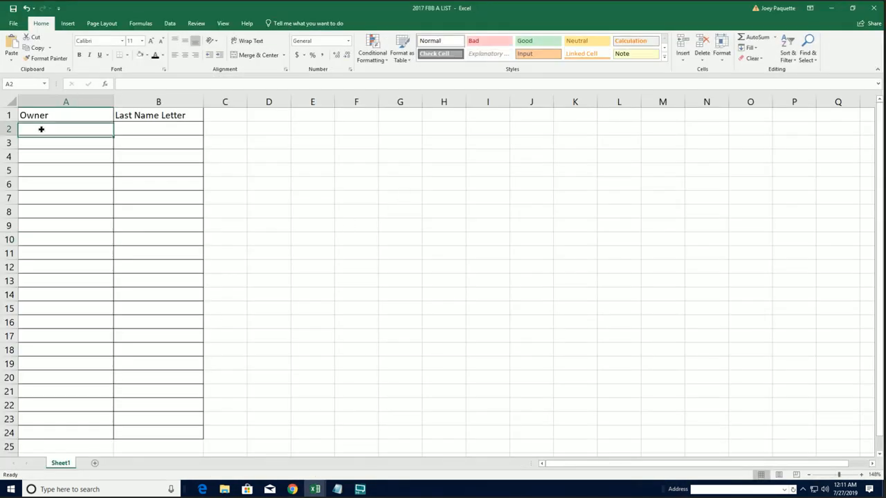
# Paste the 19 shuffled owner names into the Owner column starting at A2.
pyautogui.press('ctrl+v')
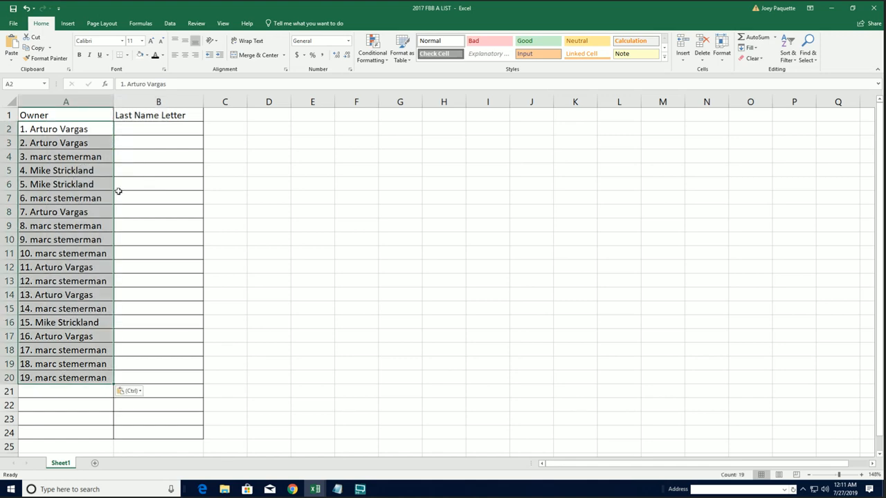
pyautogui.click(157, 128)
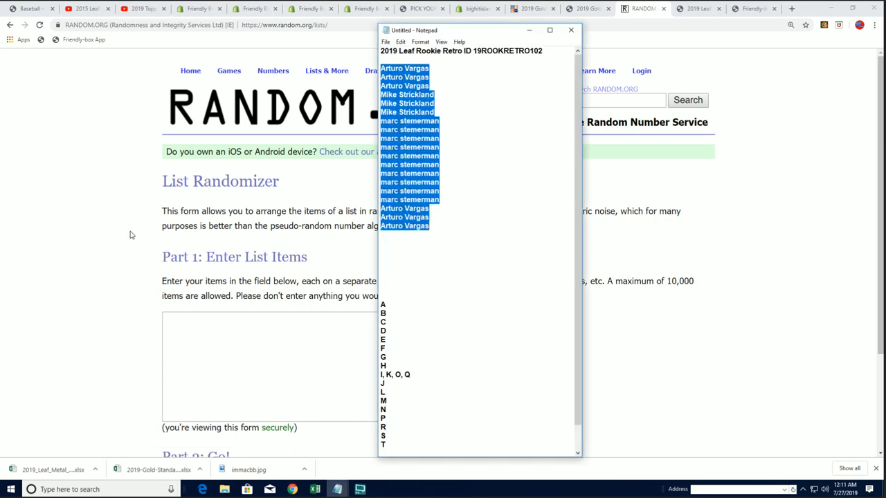
# Enter the last-name letters A–T into the item list and close the Notepad notes.
pyautogui.scroll(-3)
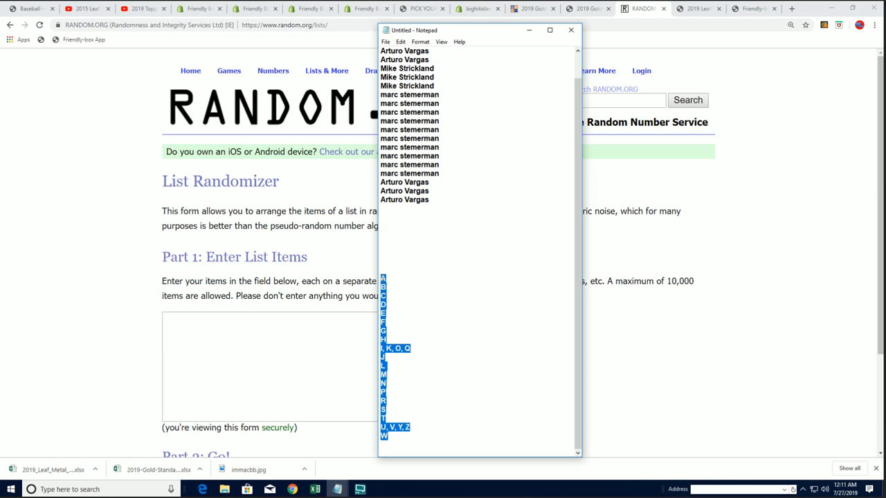
pyautogui.click(174, 321)
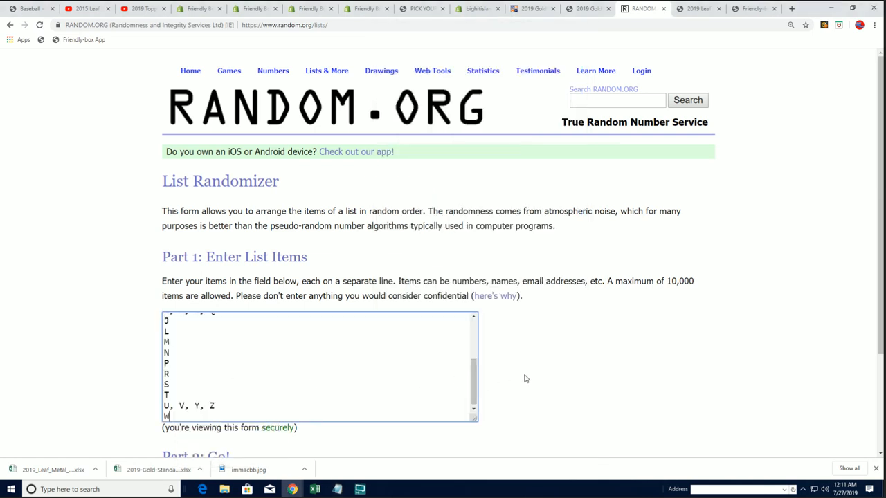
pyautogui.scroll(-3)
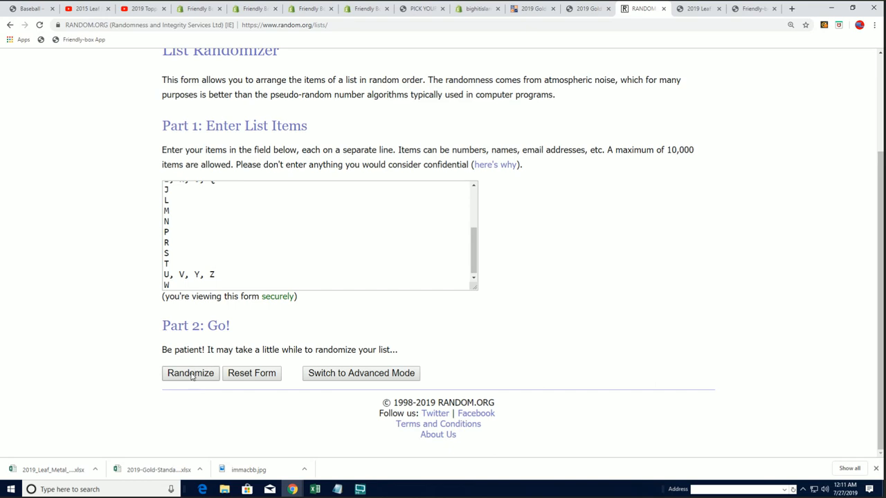
# Randomize the 19 letter entries seven times and highlight the final numbered order.
pyautogui.click(191, 373)
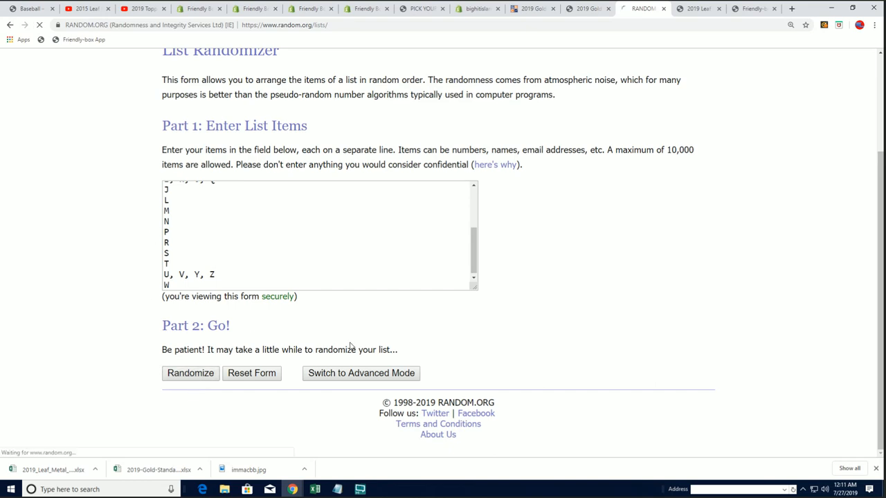
pyautogui.click(191, 374)
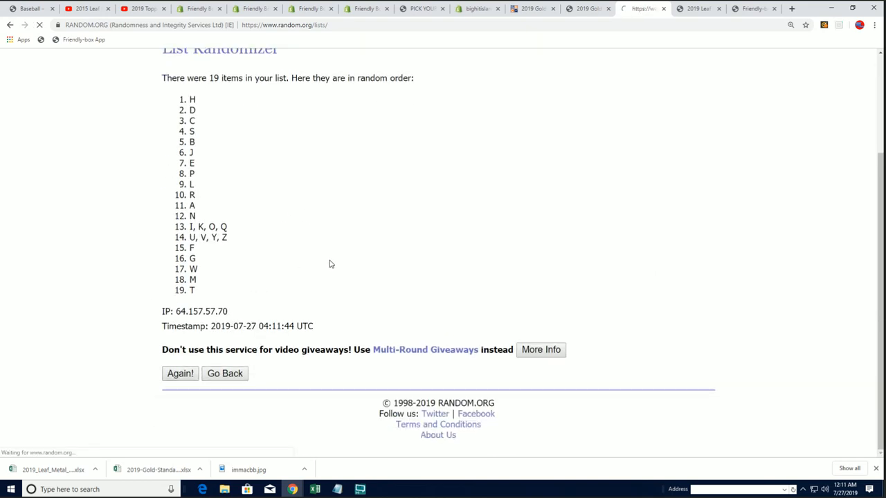
pyautogui.click(180, 373)
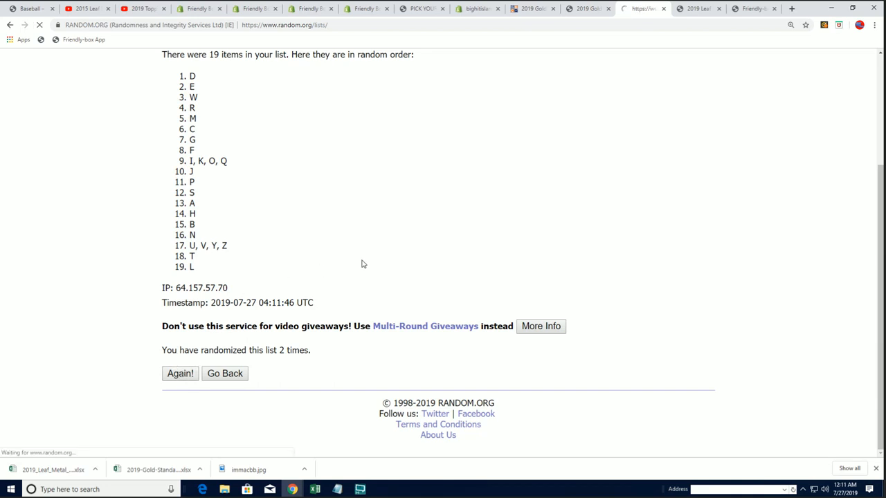
pyautogui.click(180, 374)
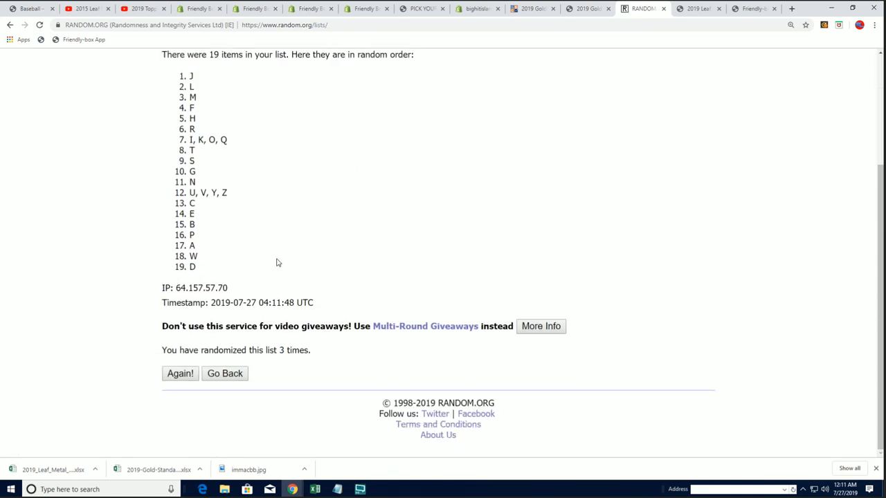
pyautogui.click(180, 374)
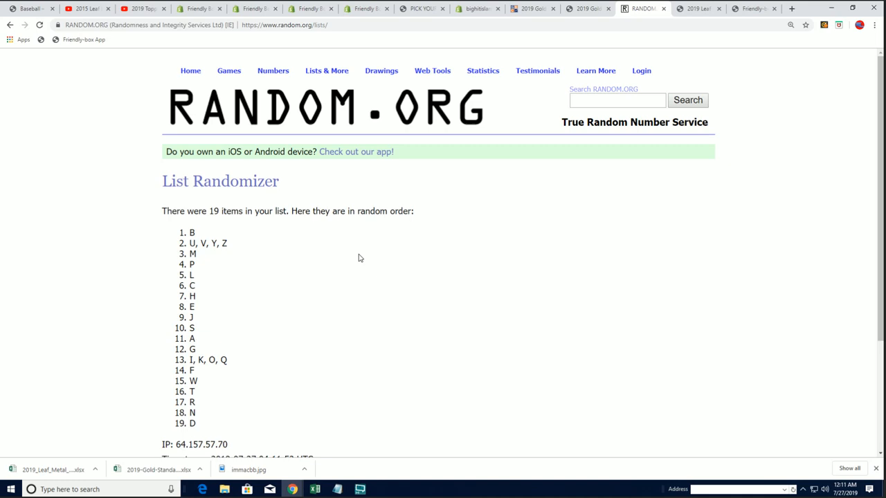
pyautogui.scroll(-3)
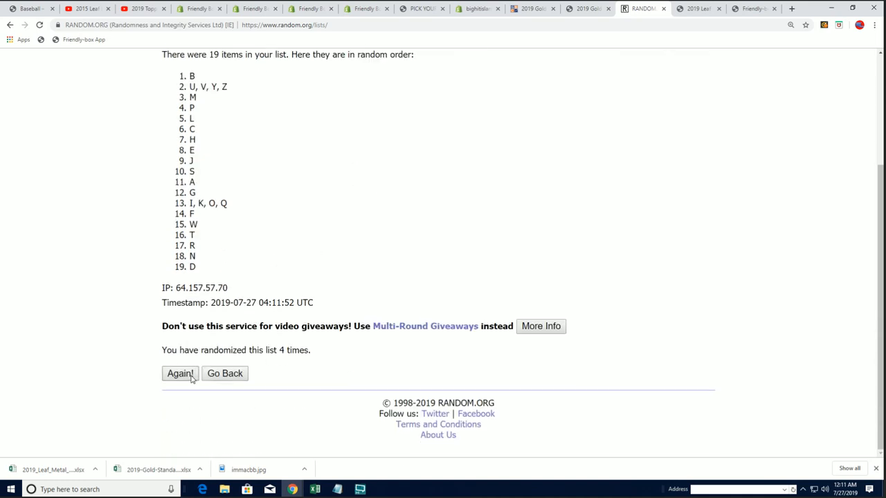
pyautogui.click(180, 373)
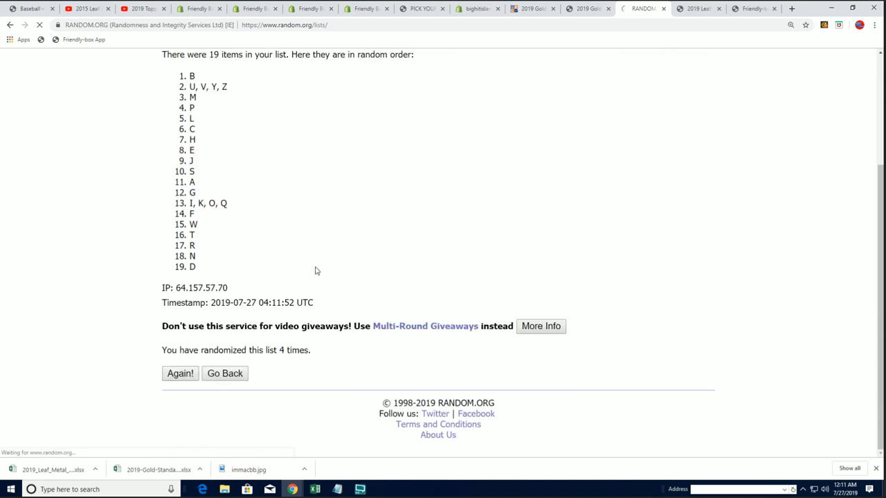
pyautogui.click(179, 374)
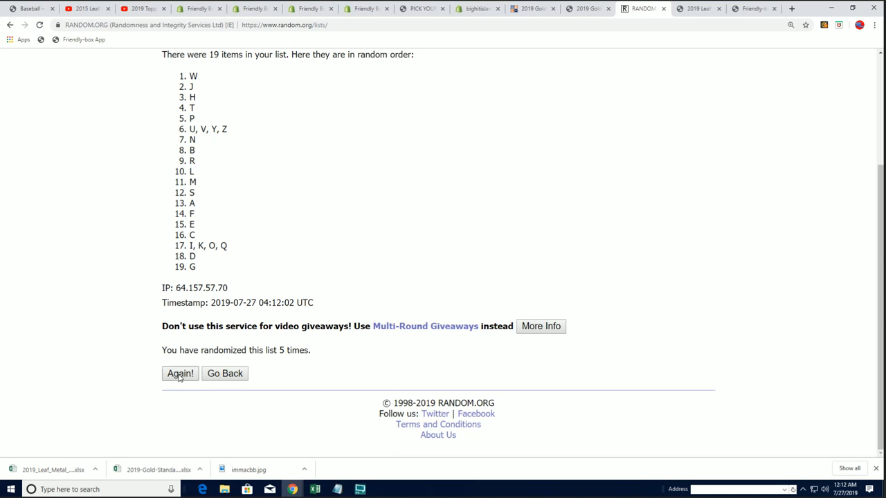
pyautogui.click(180, 374)
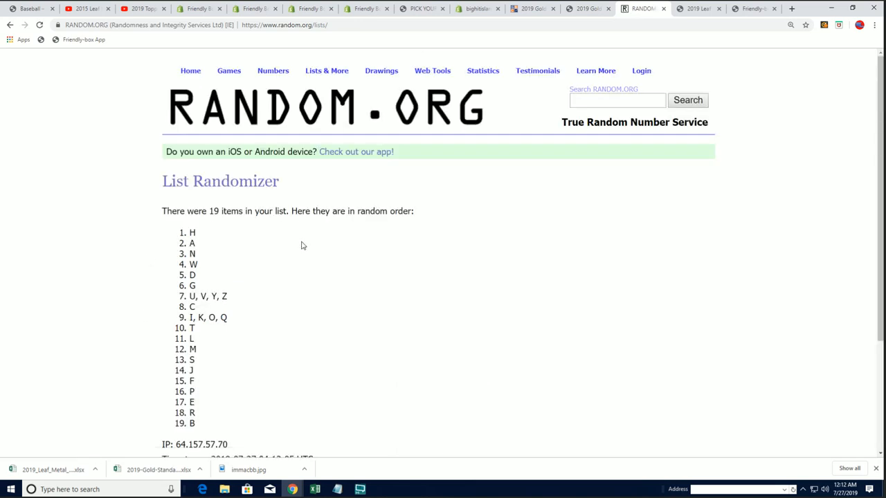
pyautogui.scroll(-3)
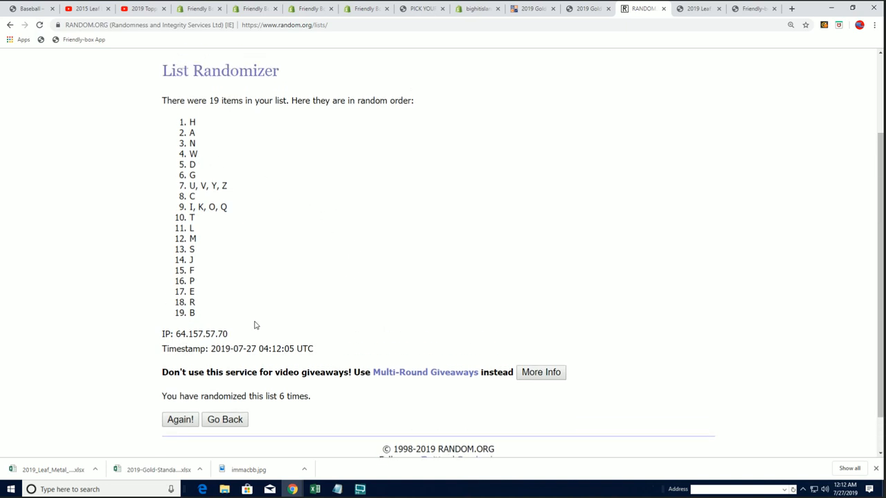
pyautogui.click(180, 419)
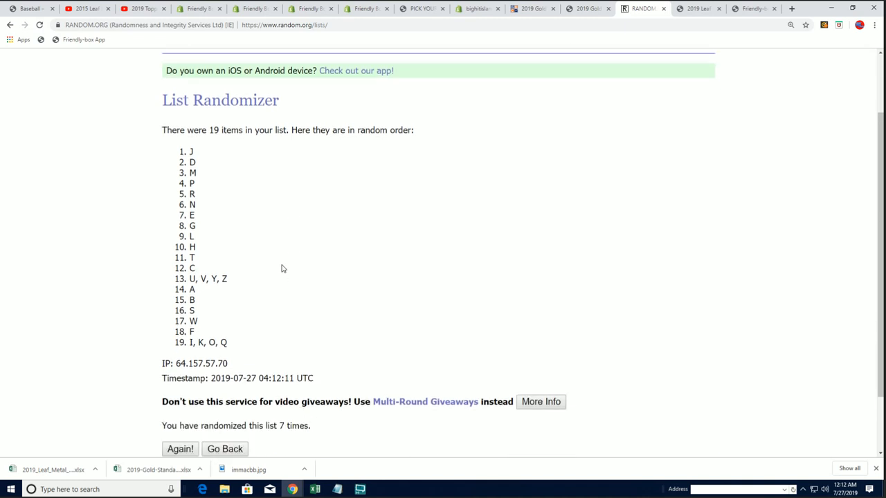
pyautogui.moveTo(193, 150); pyautogui.dragTo(192, 224)
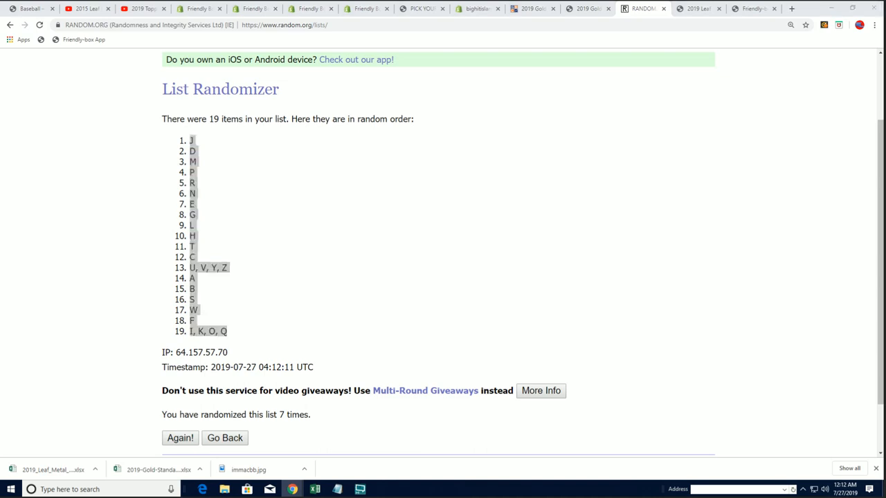
# Paste the shuffled letters into column B from B2 with destination formatting and narrow the column.
pyautogui.click(313, 490)
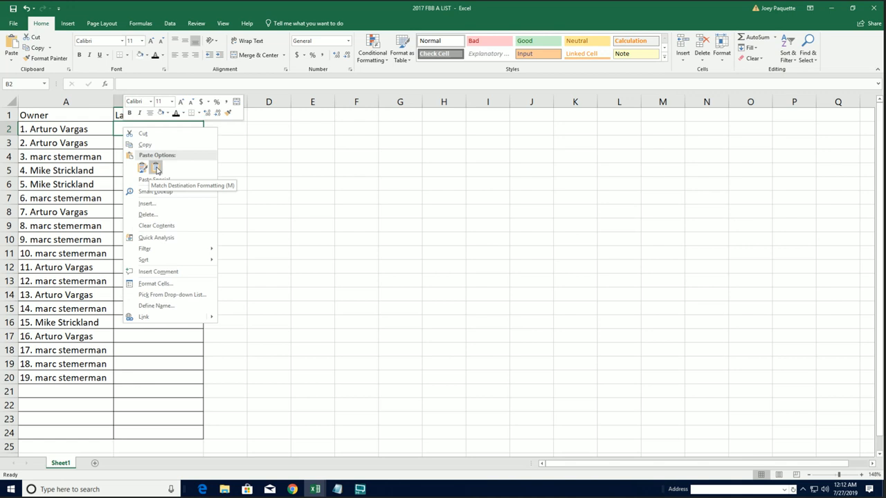
pyautogui.click(155, 167)
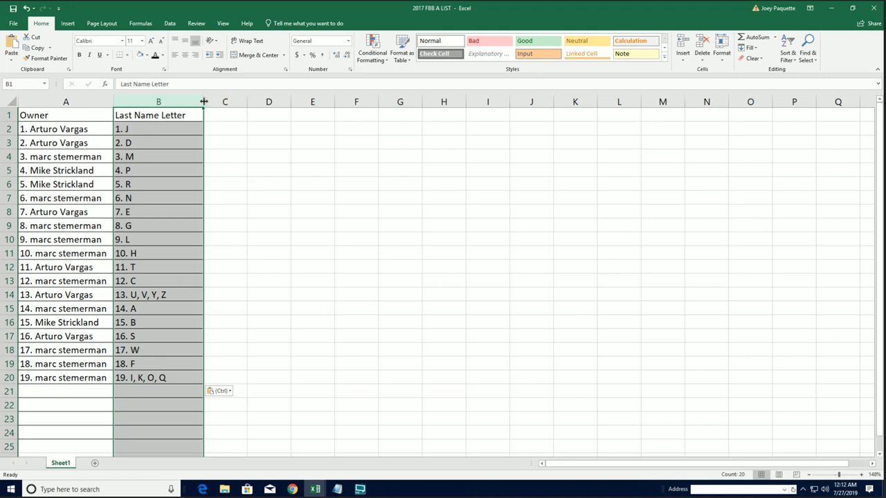
pyautogui.moveTo(204, 102); pyautogui.dragTo(178, 102)
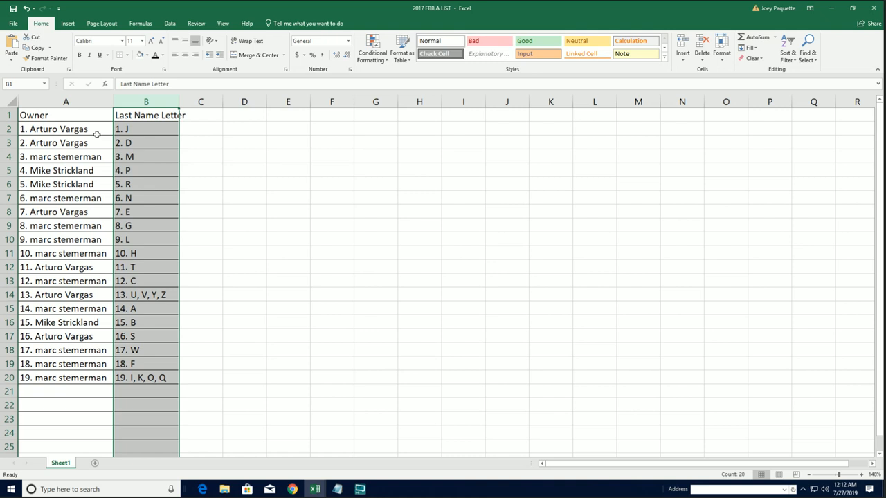
pyautogui.moveTo(150, 221)
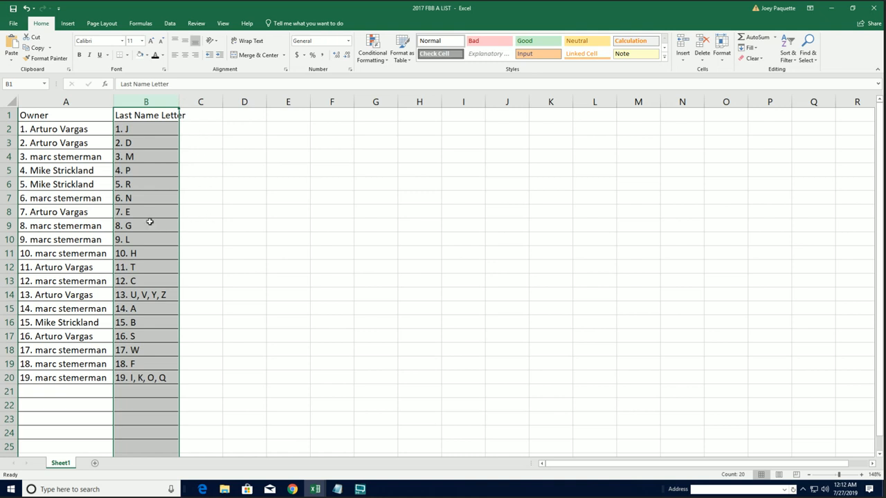
pyautogui.moveTo(133, 336)
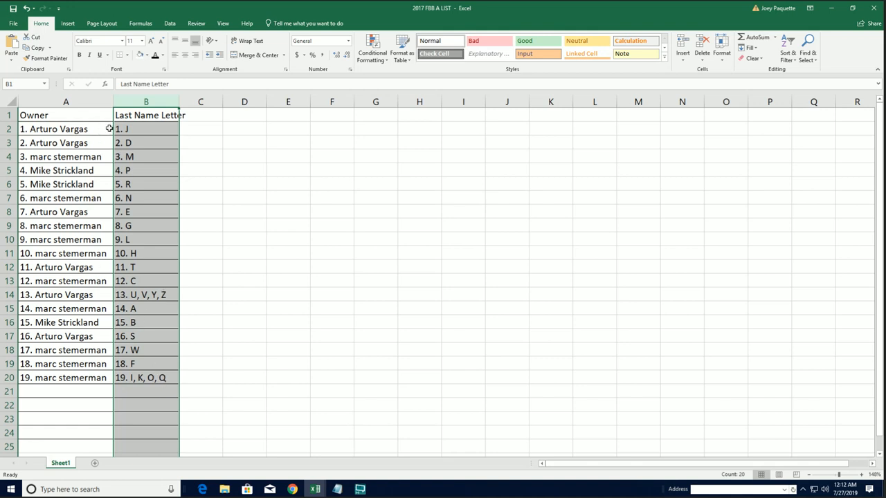
pyautogui.moveTo(166, 133)
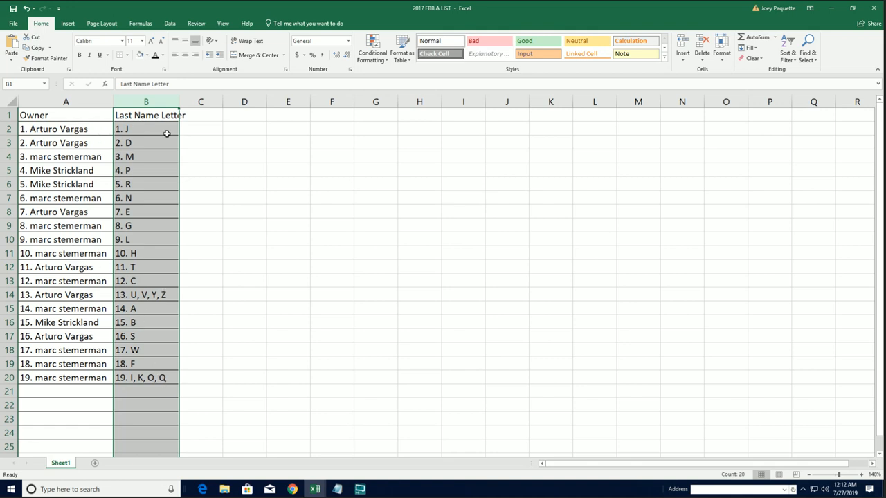